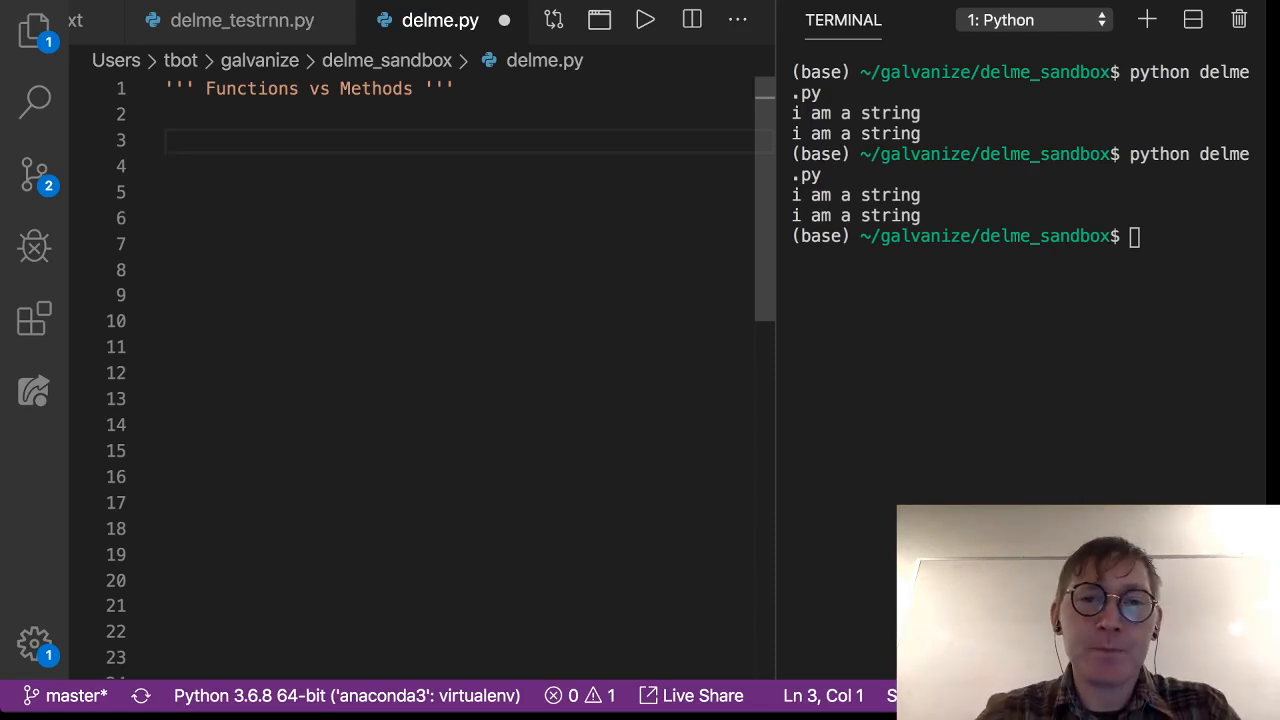
Step: Add an empty print() and some_str = 'hey', then begin another some_str line
{"action": "type", "text": "print"}
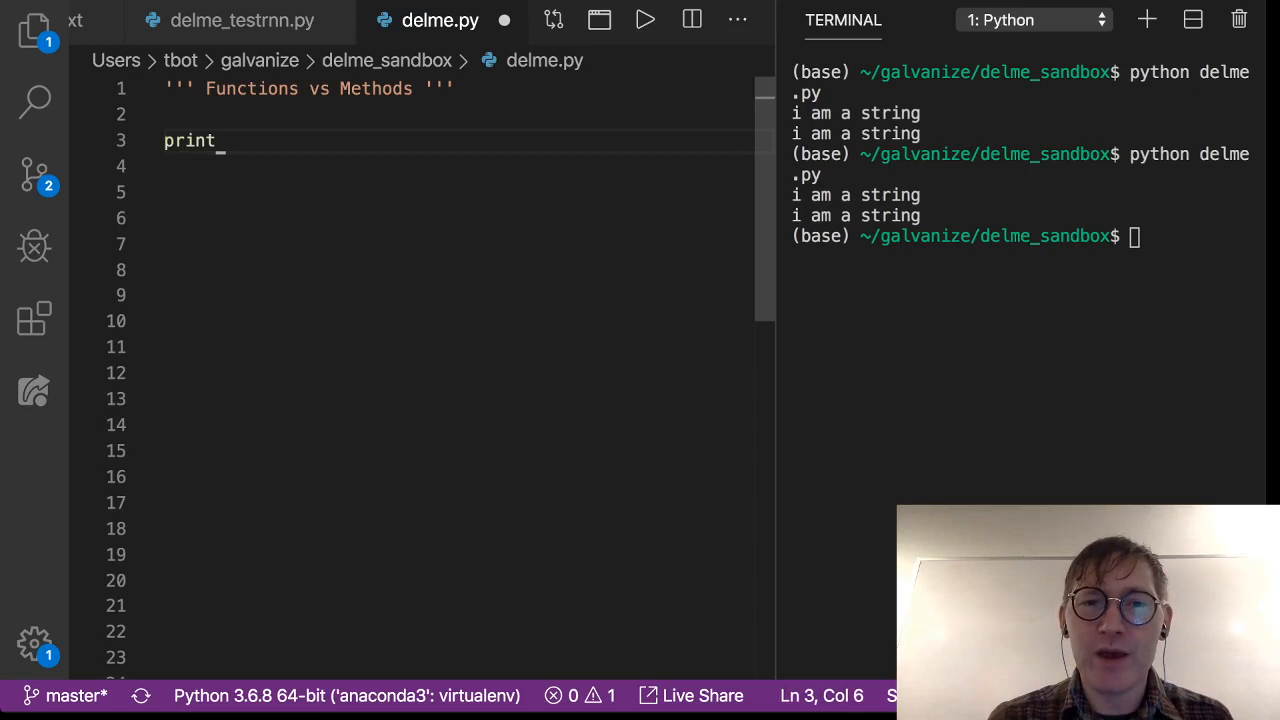
{"action": "type", "text": "()"}
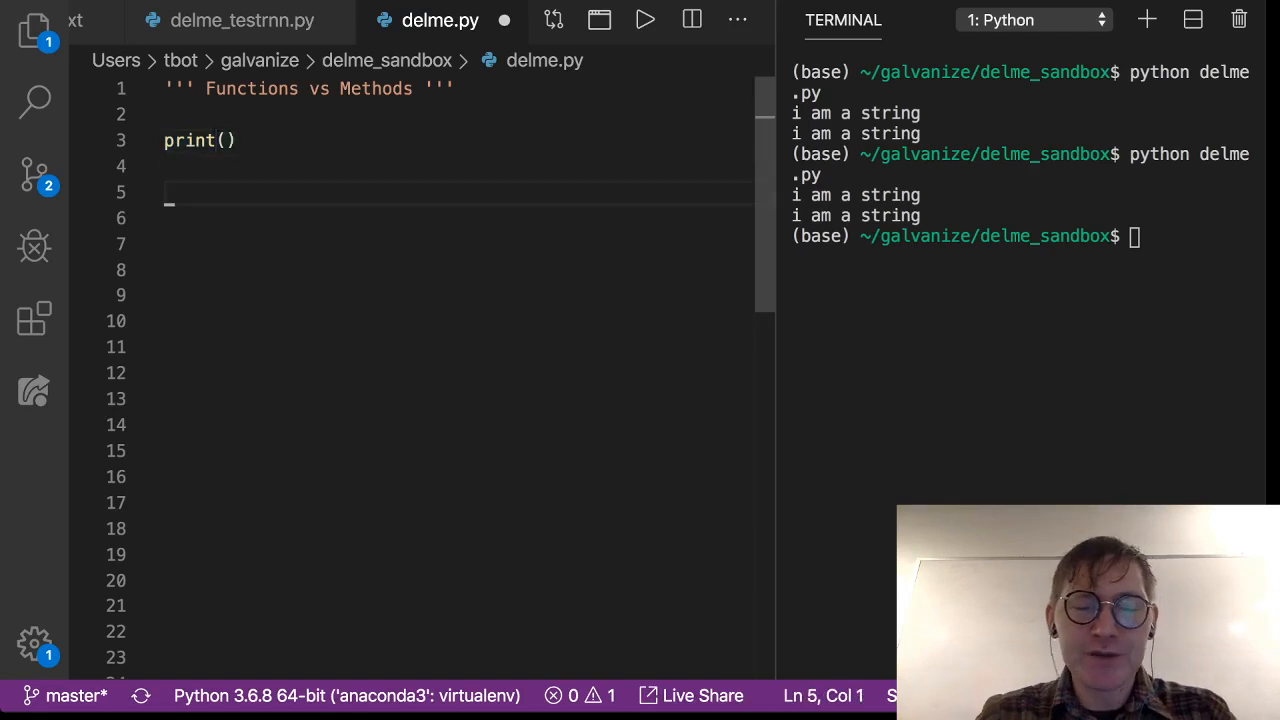
{"action": "type", "text": "some_st"}
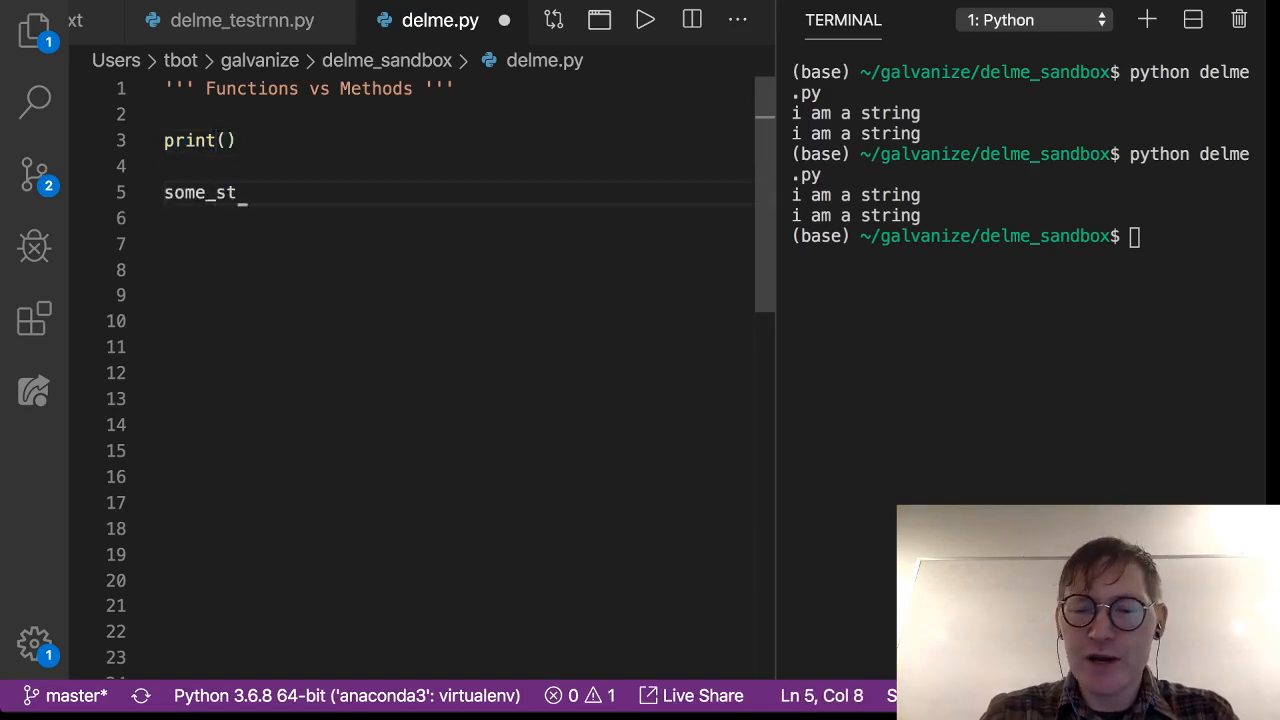
{"action": "type", "text": "r = ''"}
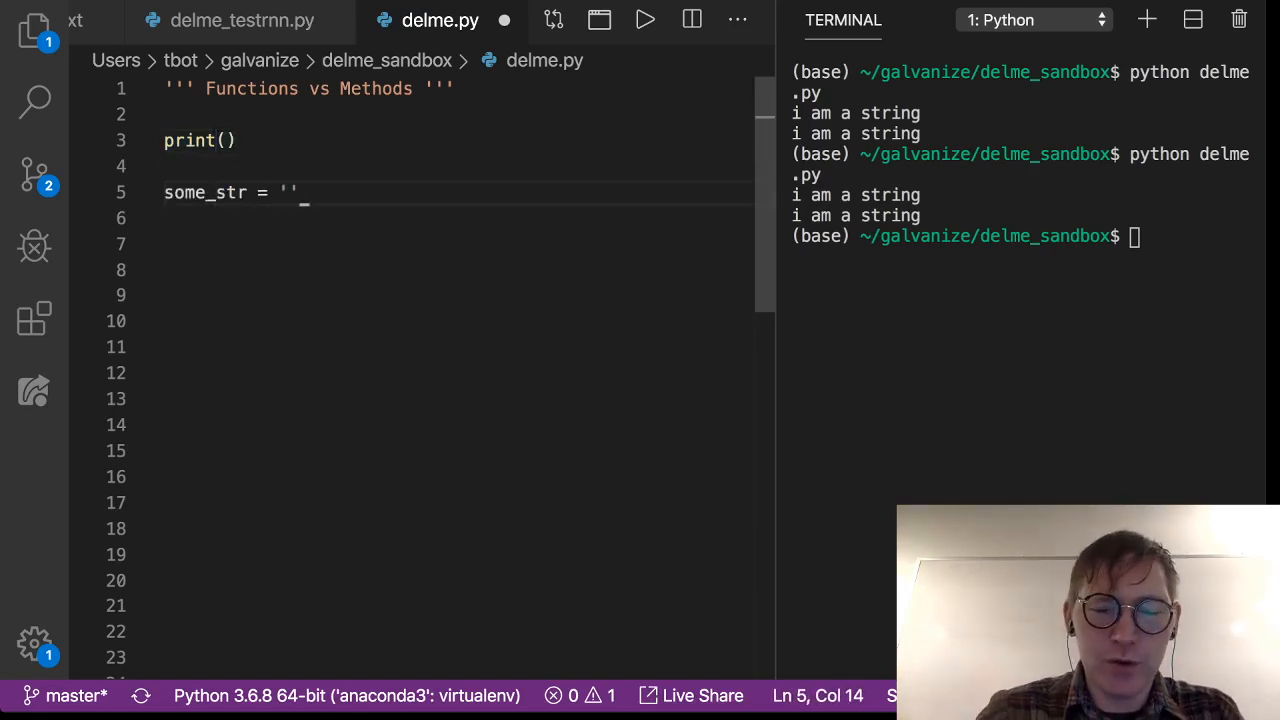
{"action": "type", "text": "h"}
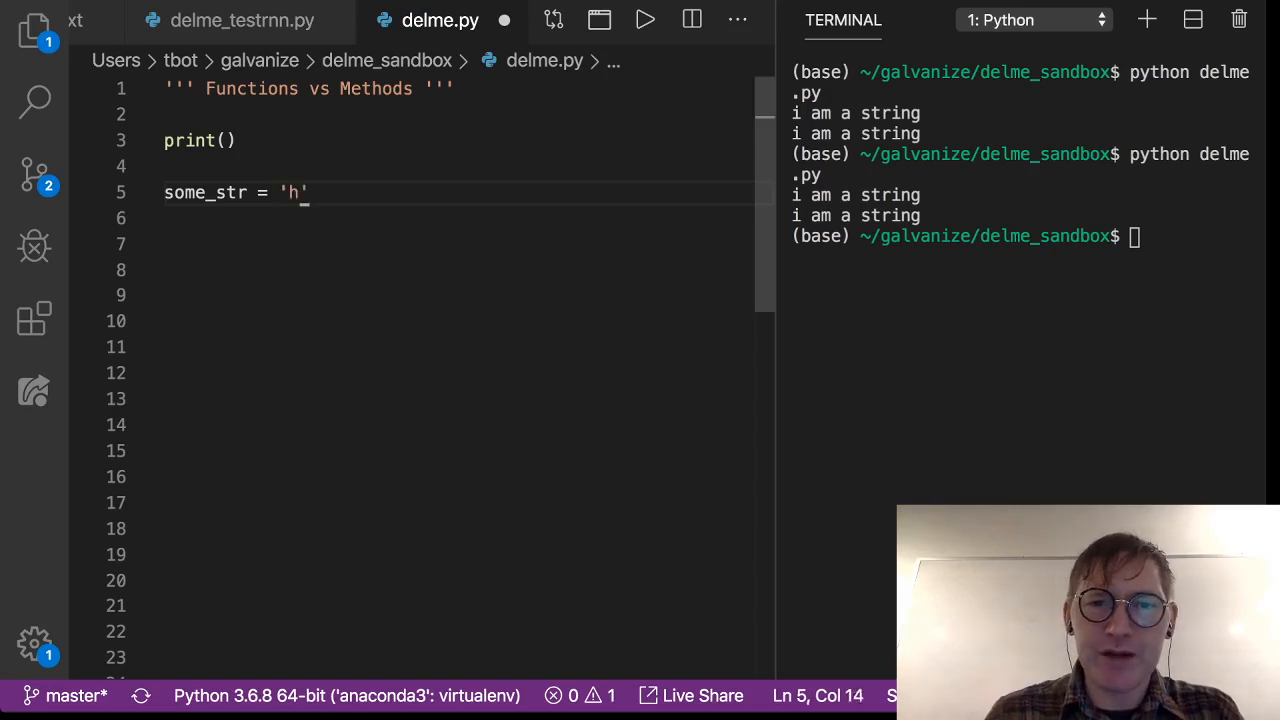
{"action": "type", "text": "ey"}
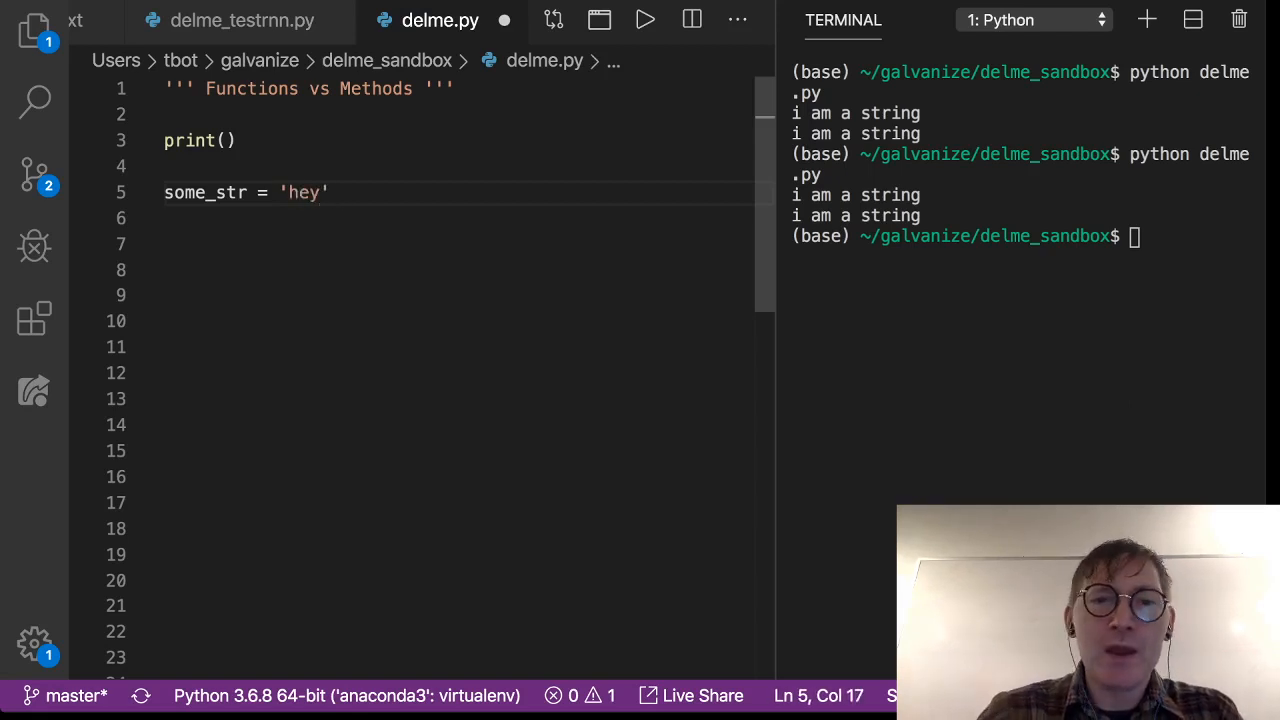
{"action": "type", "text": "some"}
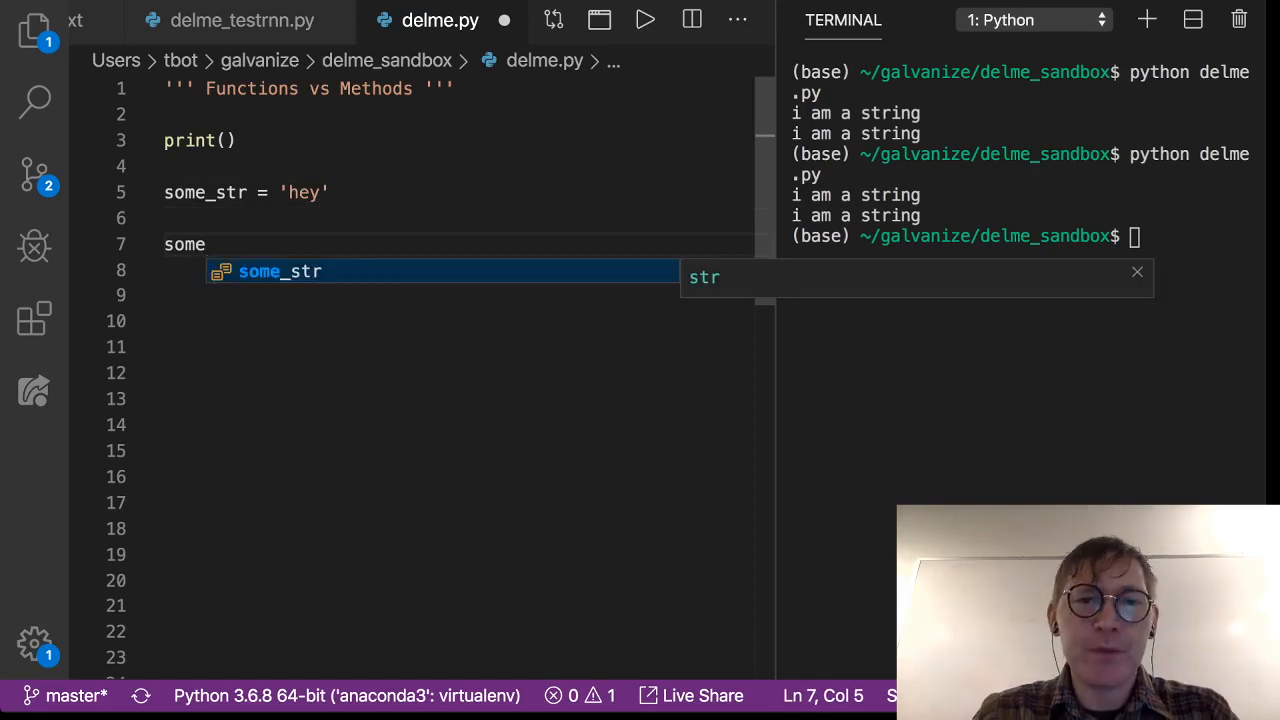
Step: Complete the line as some_str.upper() and place the caret before the upper call
{"action": "type", "text": "_str"}
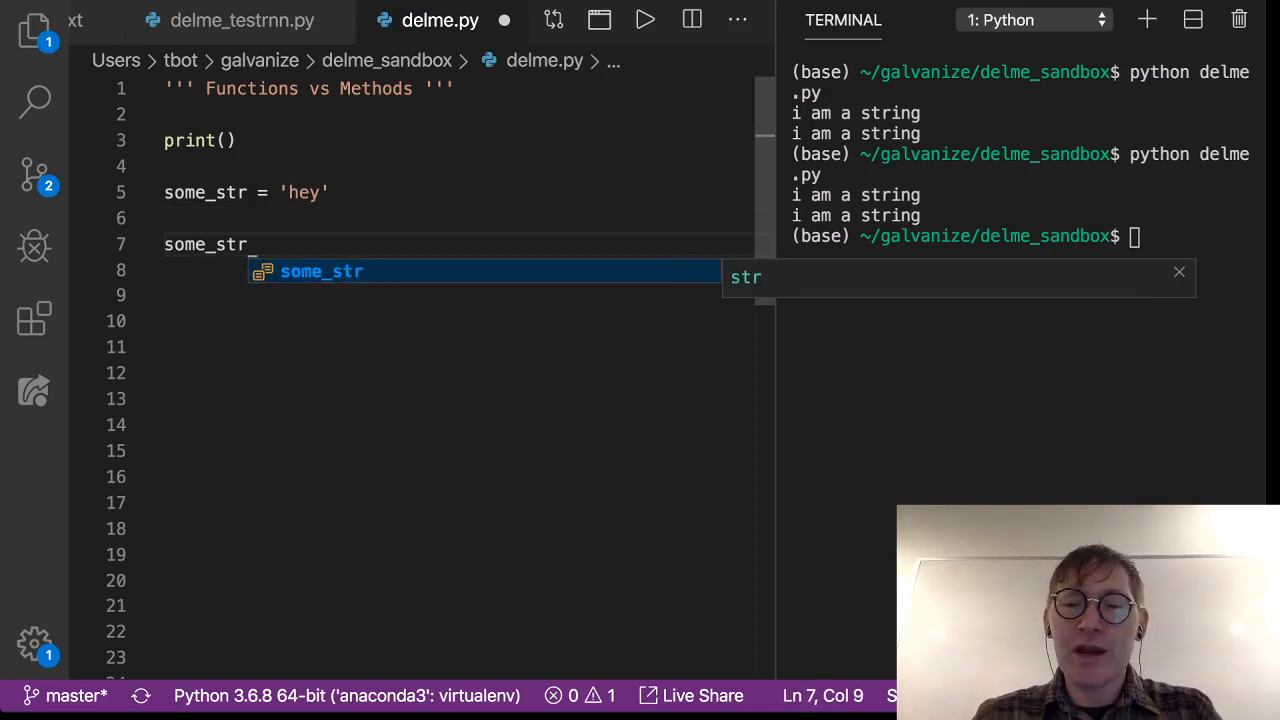
{"action": "type", "text": "."}
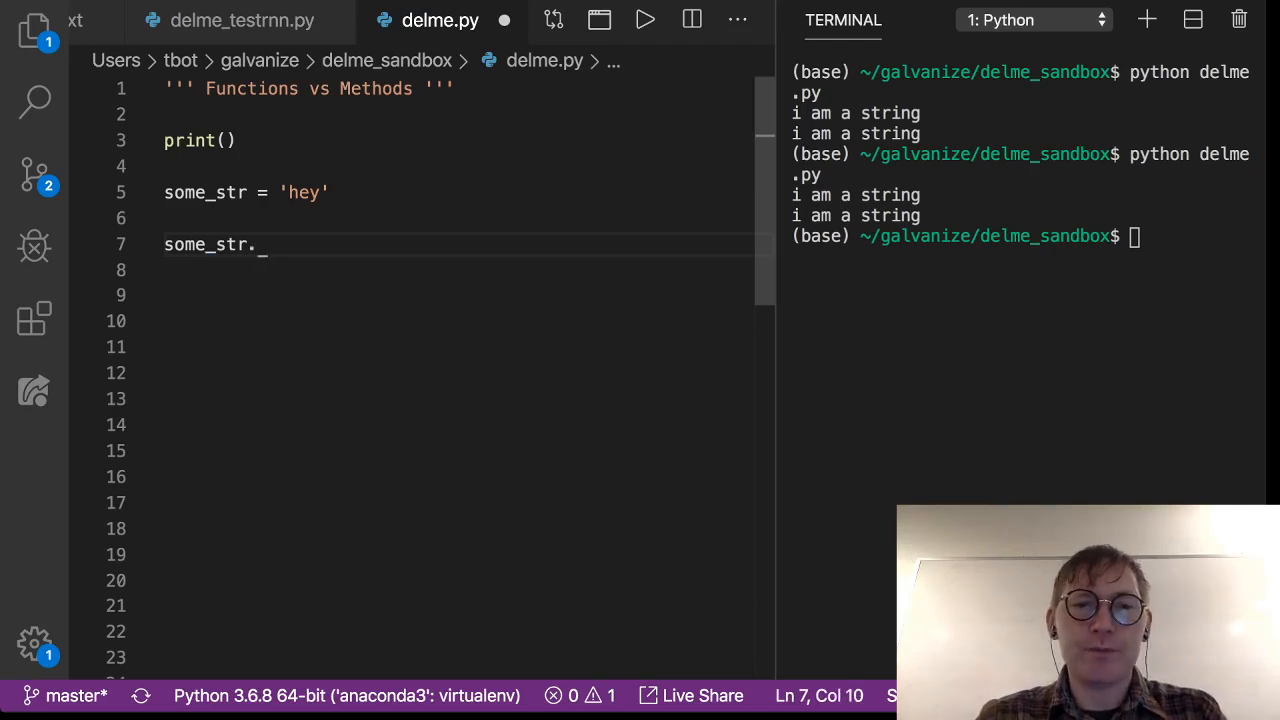
{"action": "type", "text": "upper()"}
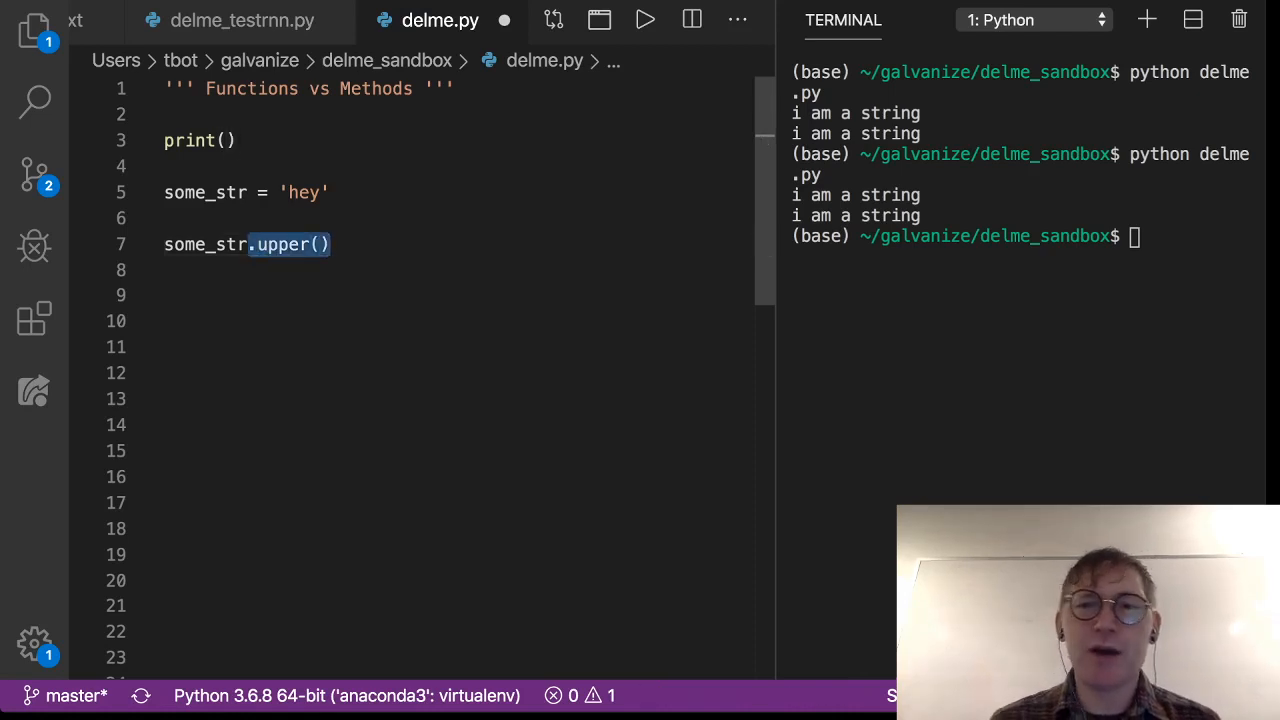
{"action": "left_click", "coordinate": [245, 192]}
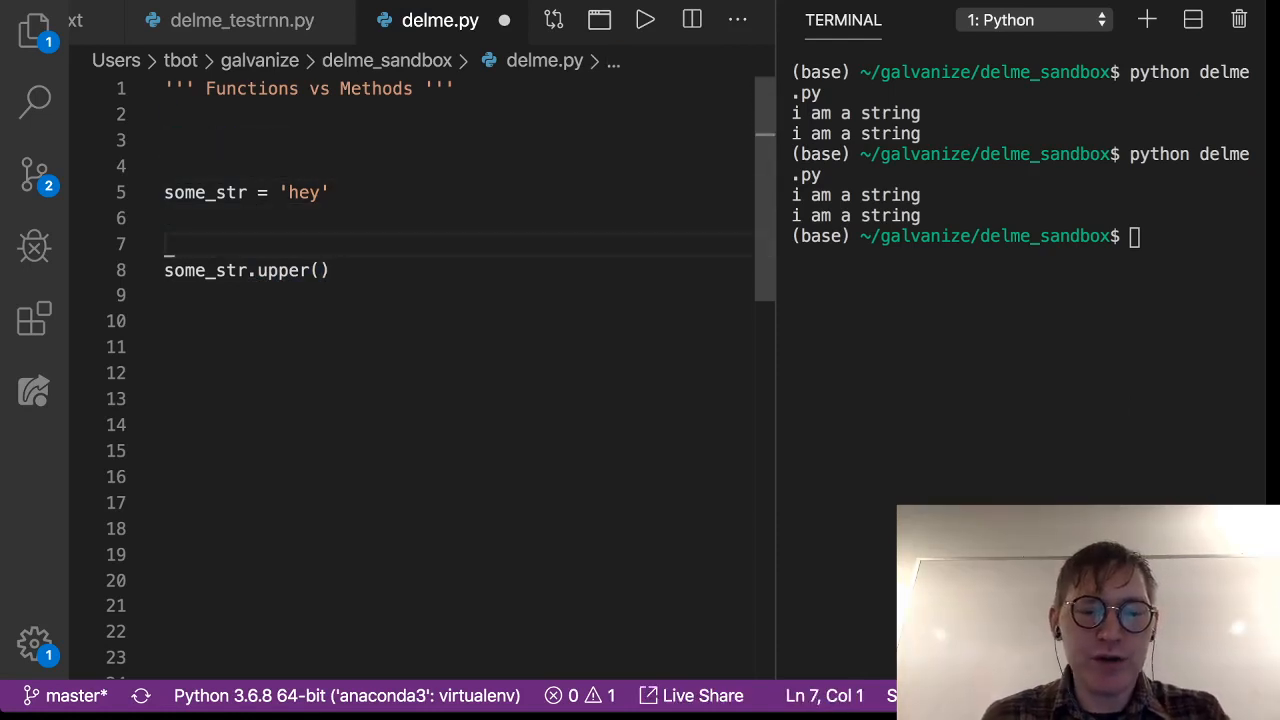
Step: Wrap some_str and some_str.upper() each in a print() call
{"action": "type", "text": "print()"}
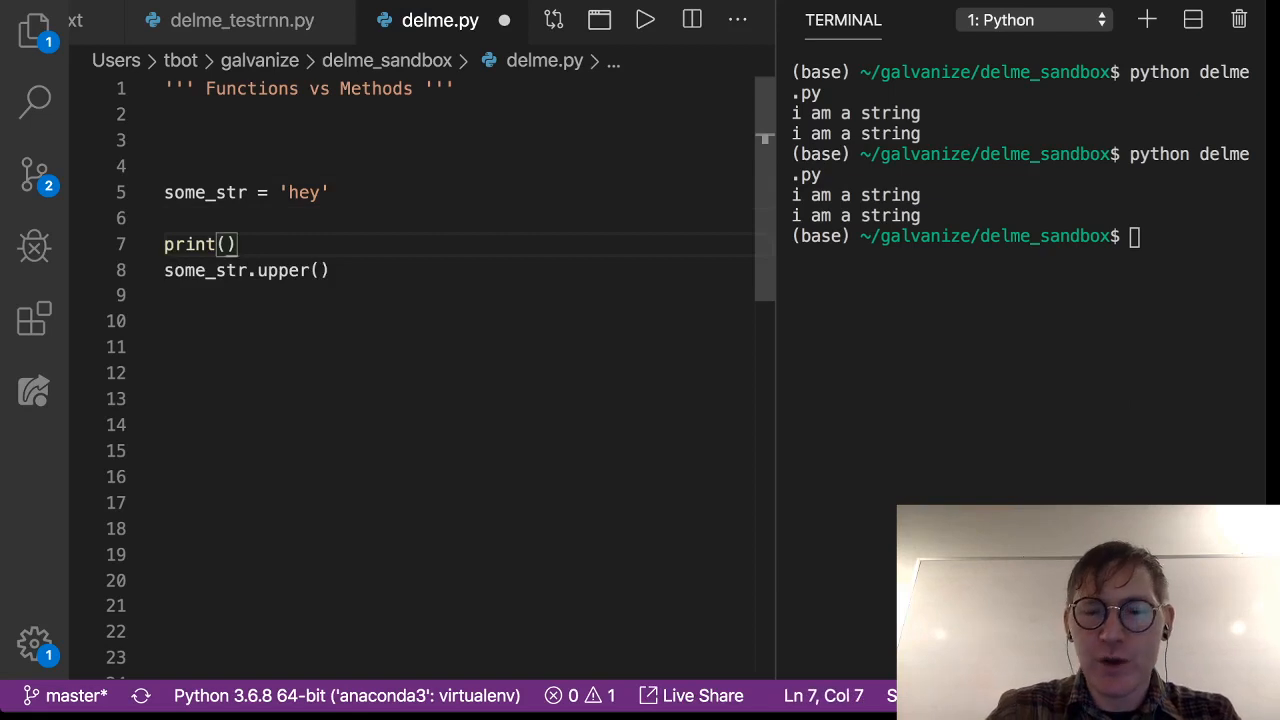
{"action": "type", "text": "some_str"}
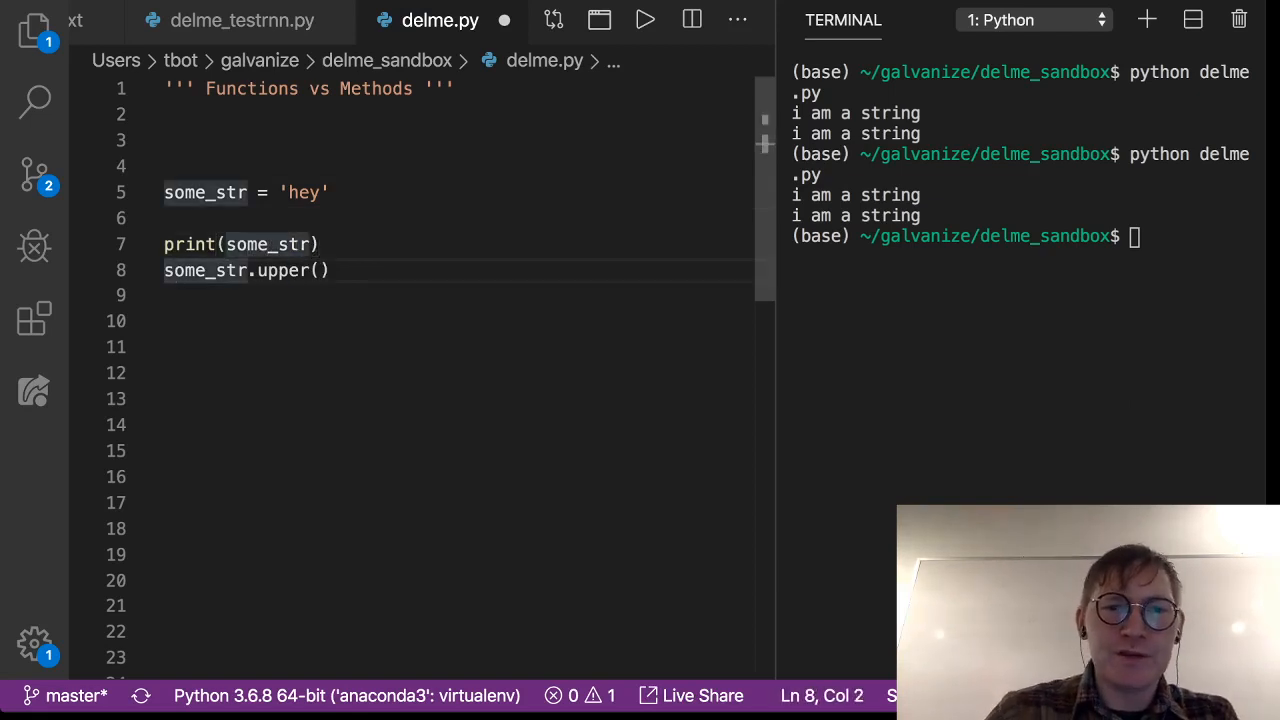
{"action": "type", "text": "print("}
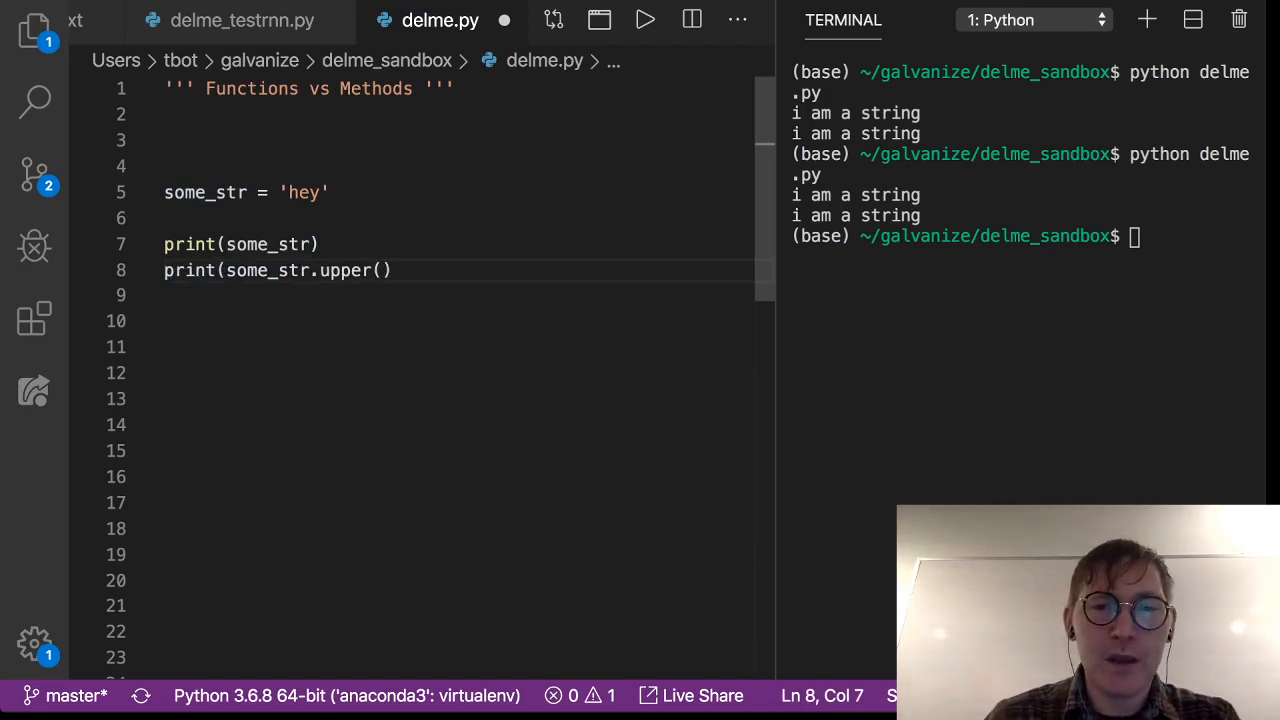
{"action": "type", "text": ")"}
{"action": "left_click", "coordinate": [1021, 247]}
{"action": "type", "text": "python delme.py"}
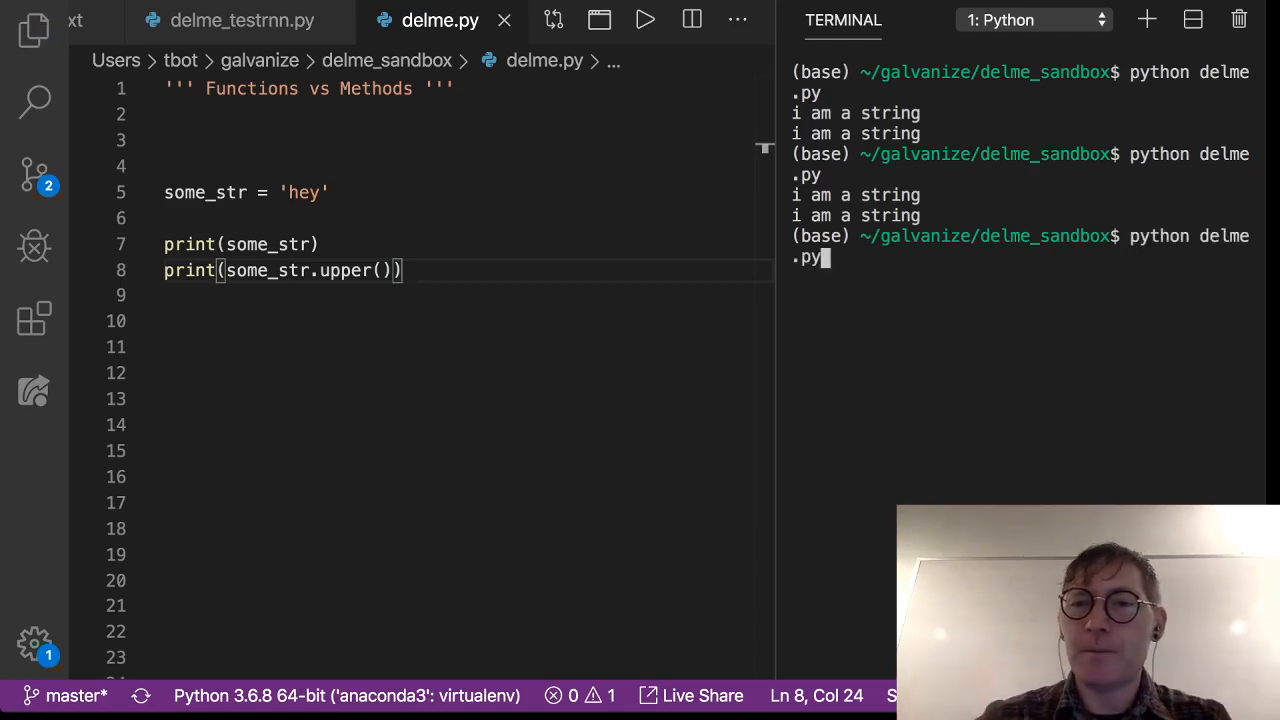
Step: Run python delme.py in the terminal to print hey and HEY
{"action": "key", "text": "Enter"}
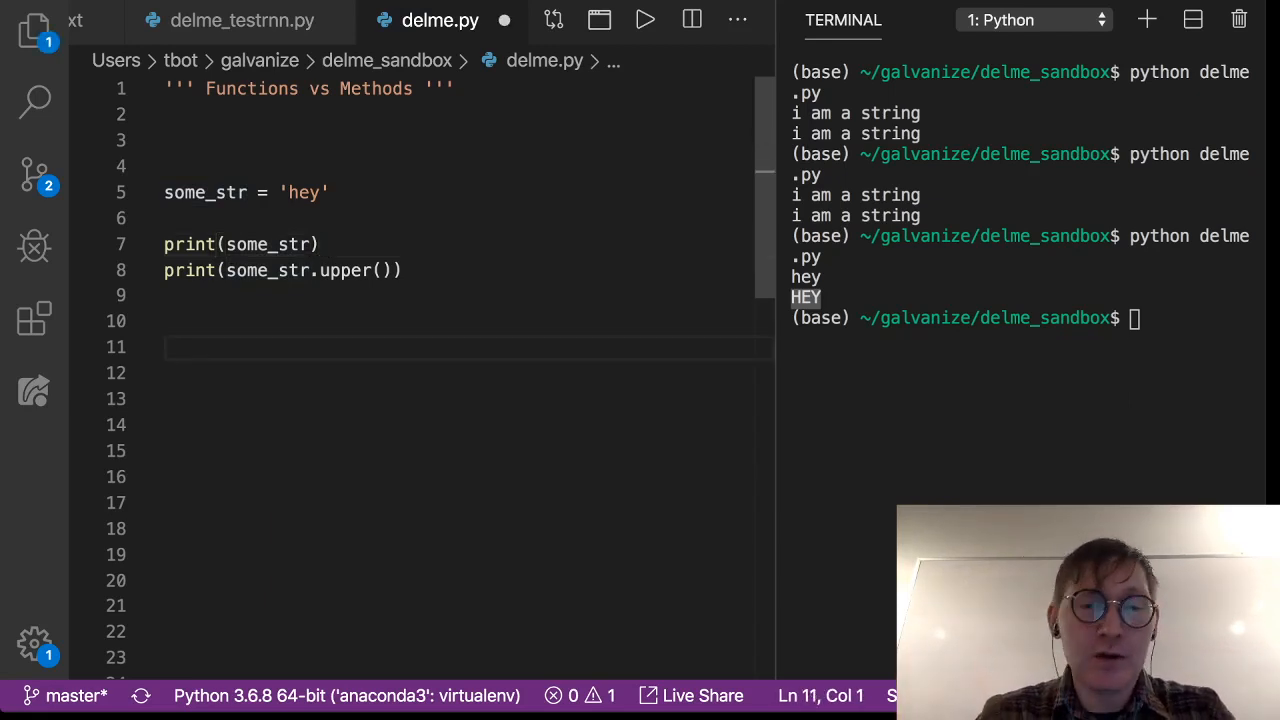
Step: Write def some_func(some_param): with the body return some_param + 1
{"action": "type", "text": "de"}
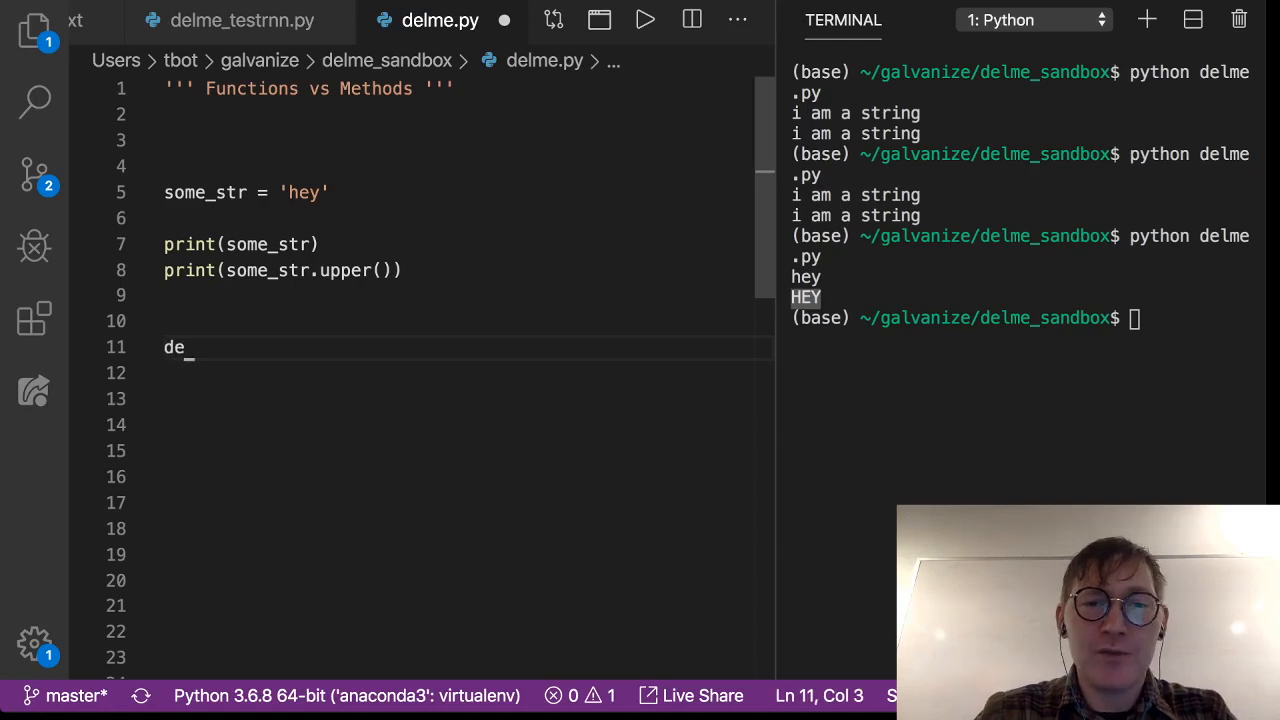
{"action": "type", "text": "f some_func"}
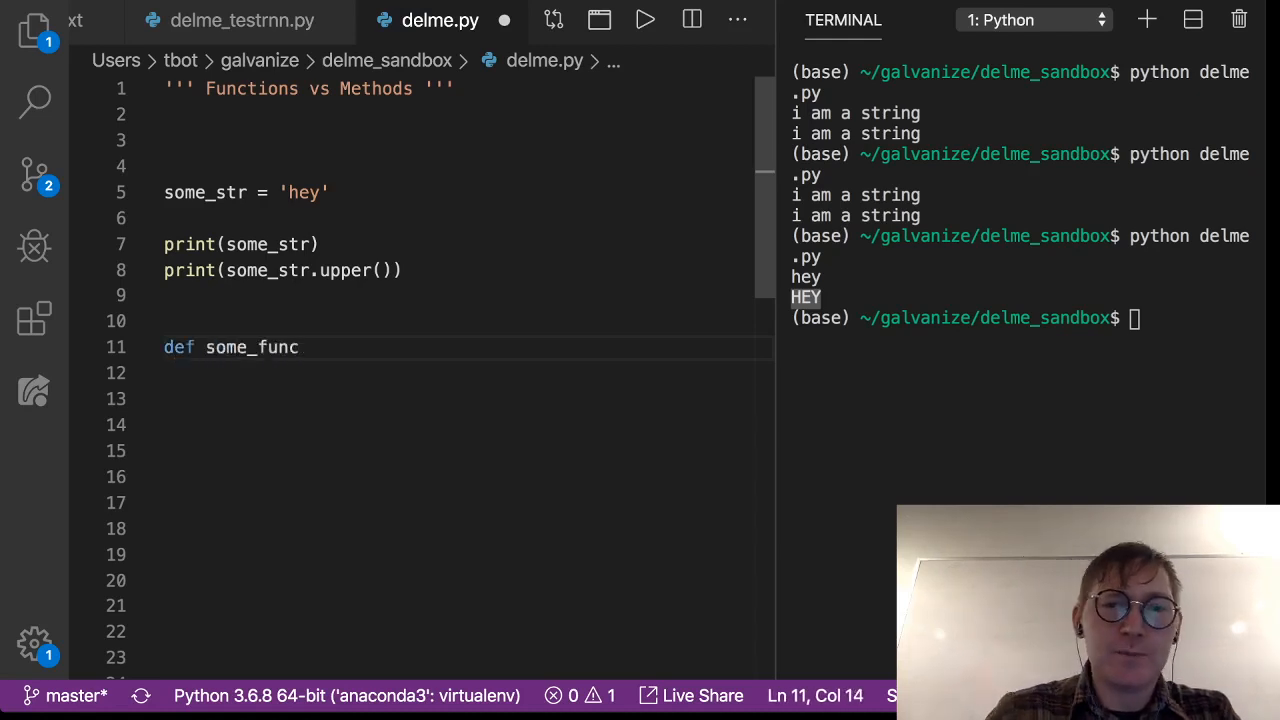
{"action": "type", "text": "(some_"}
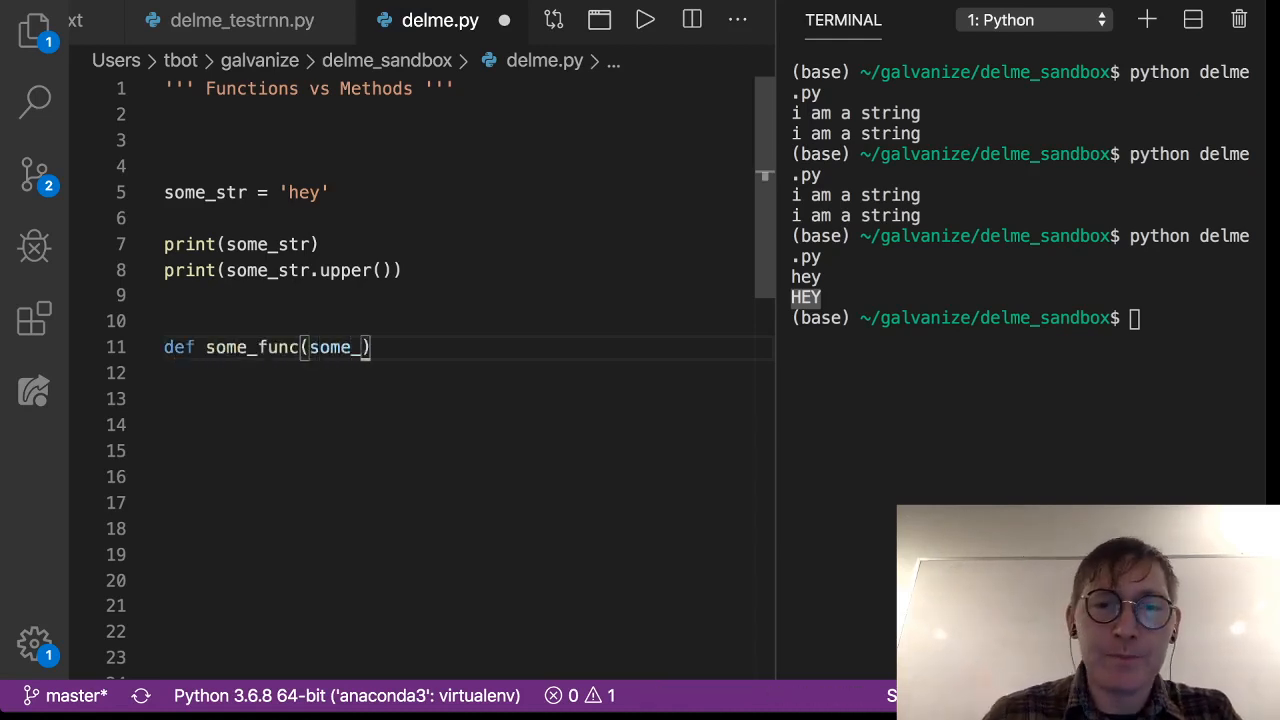
{"action": "type", "text": "param):"}
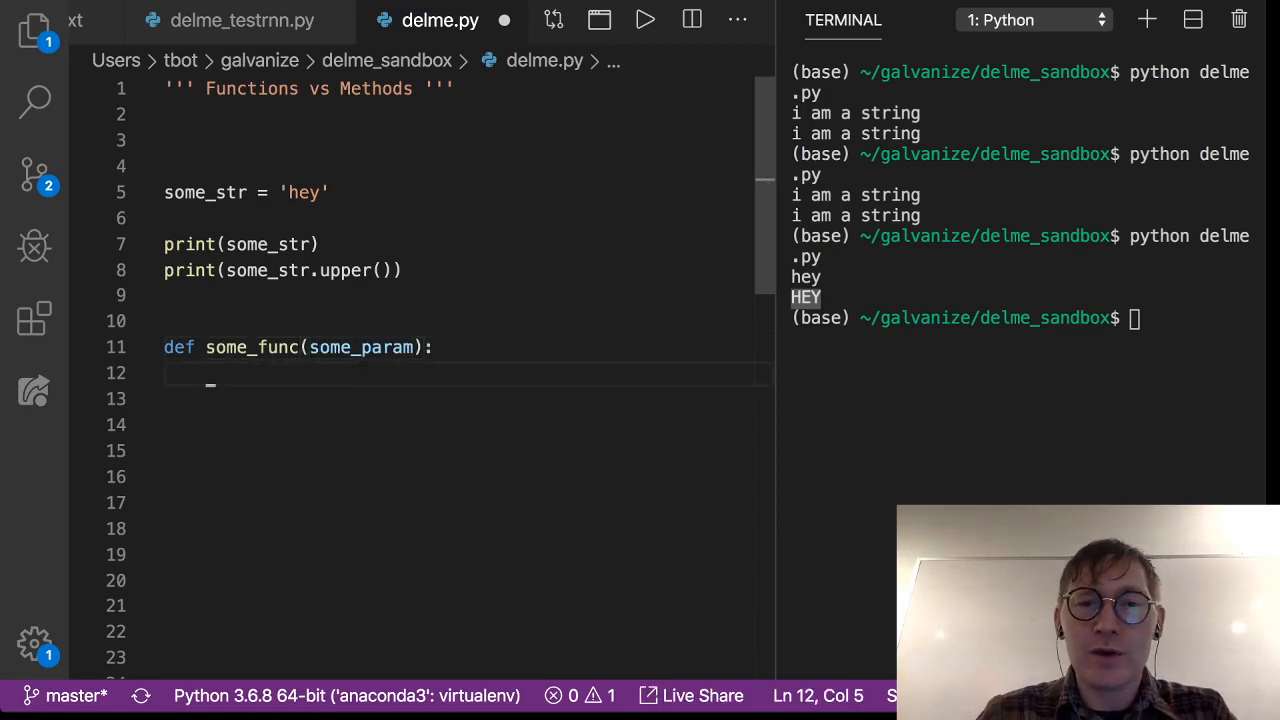
{"action": "type", "text": "return so"}
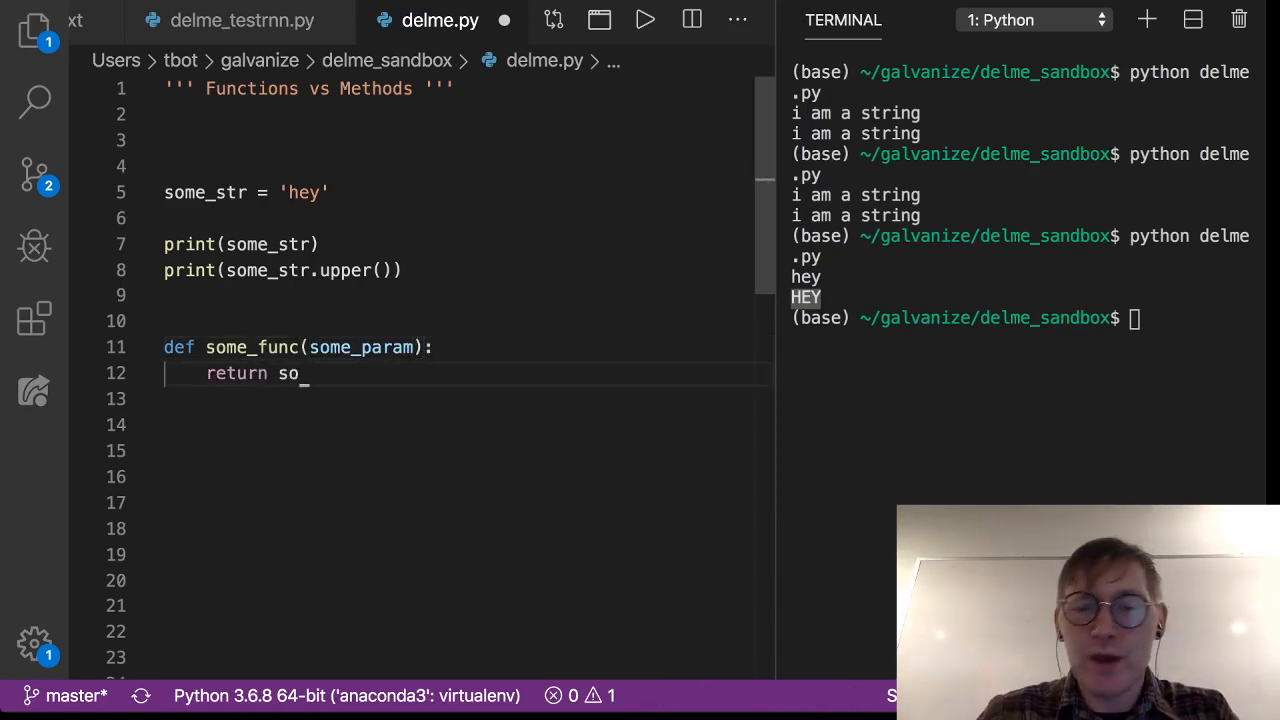
{"action": "type", "text": "me_param"}
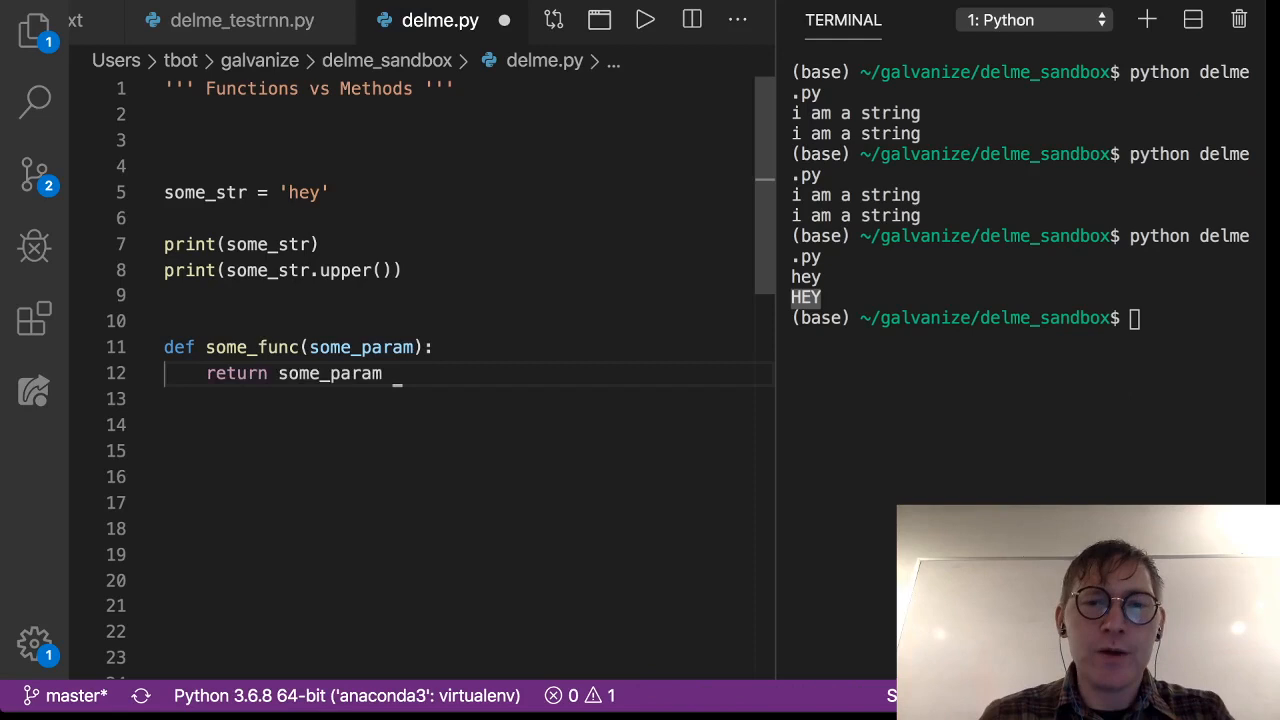
{"action": "type", "text": "+ 1"}
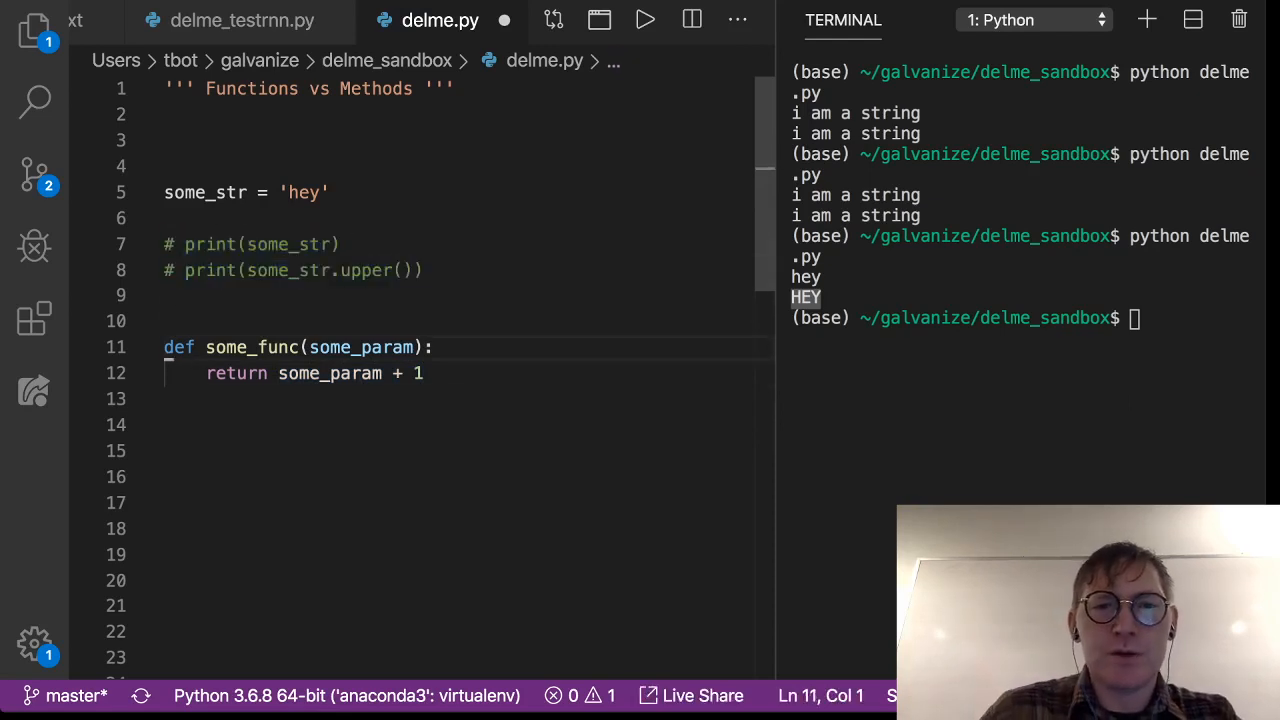
{"action": "type", "text": "print(some_func("}
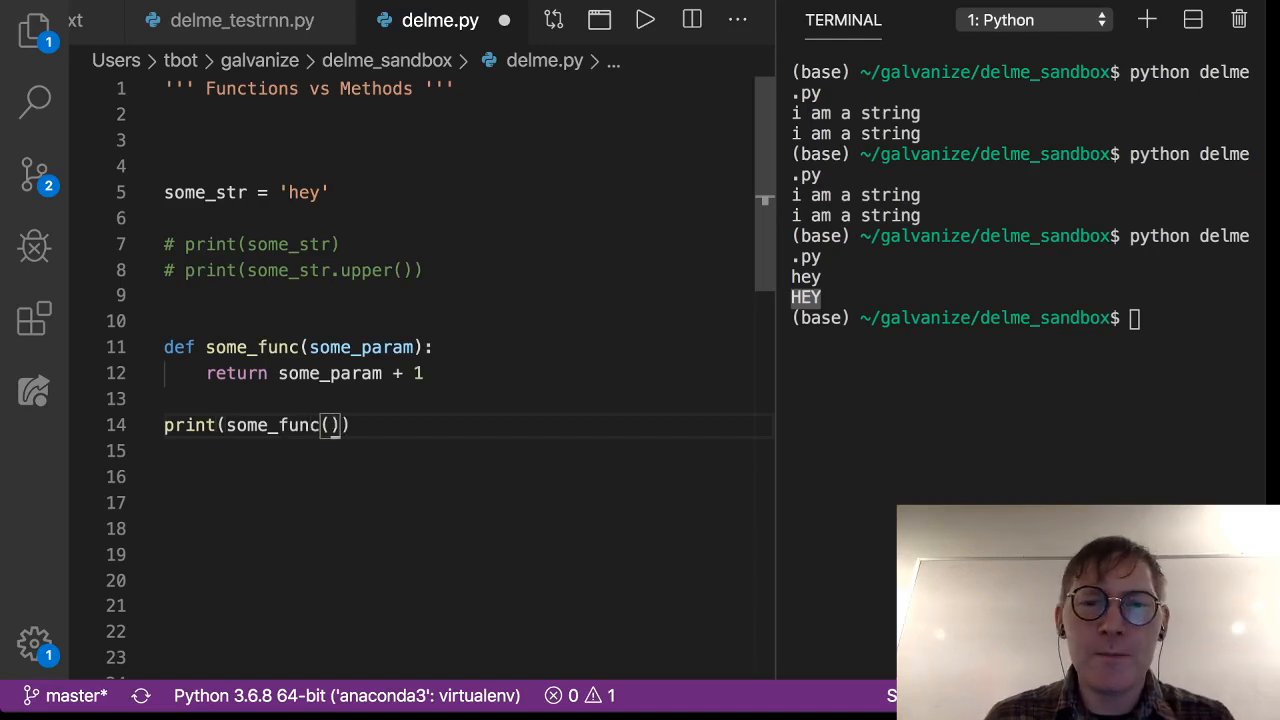
{"action": "type", "text": "3"}
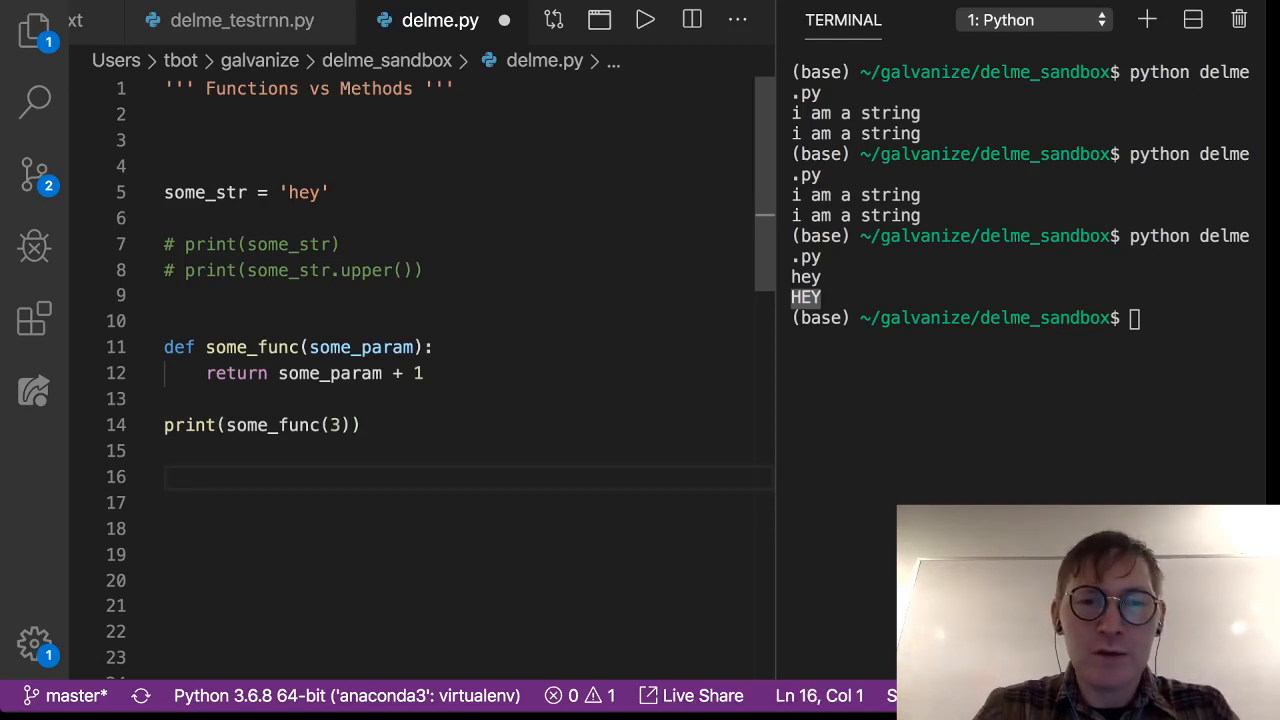
{"action": "type", "text": "new_int"}
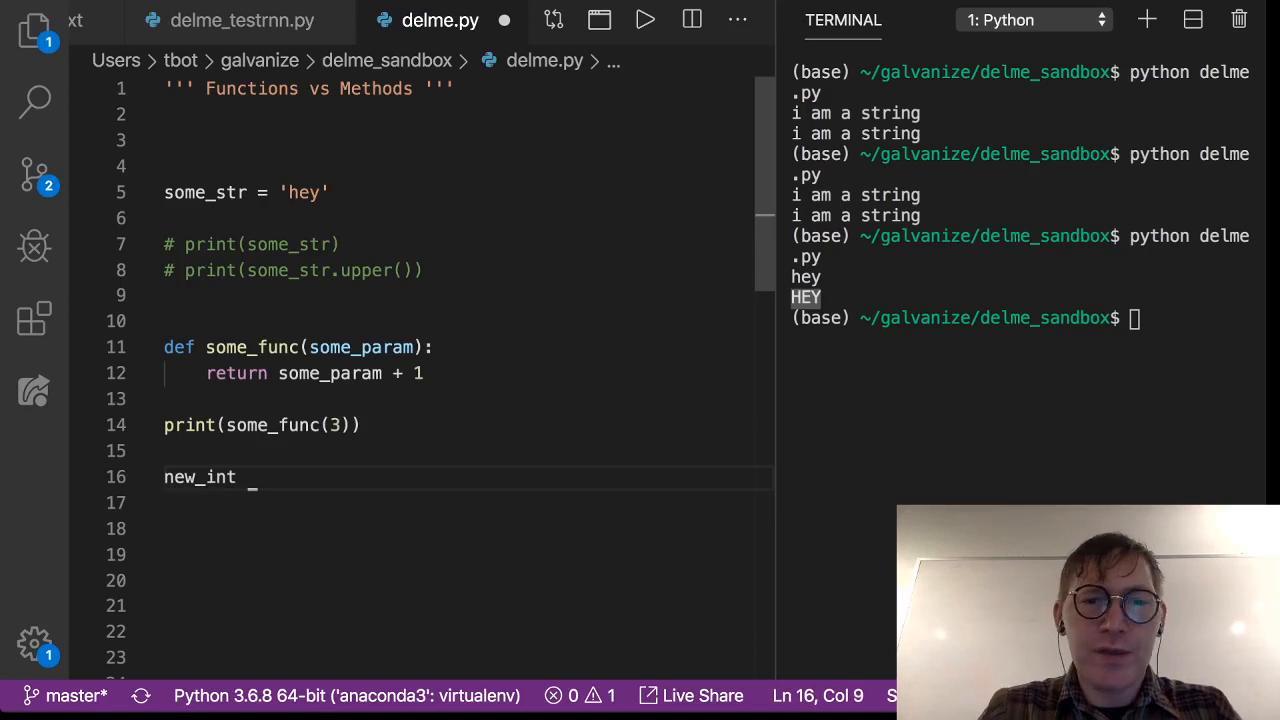
{"action": "type", "text": "= some_fun"}
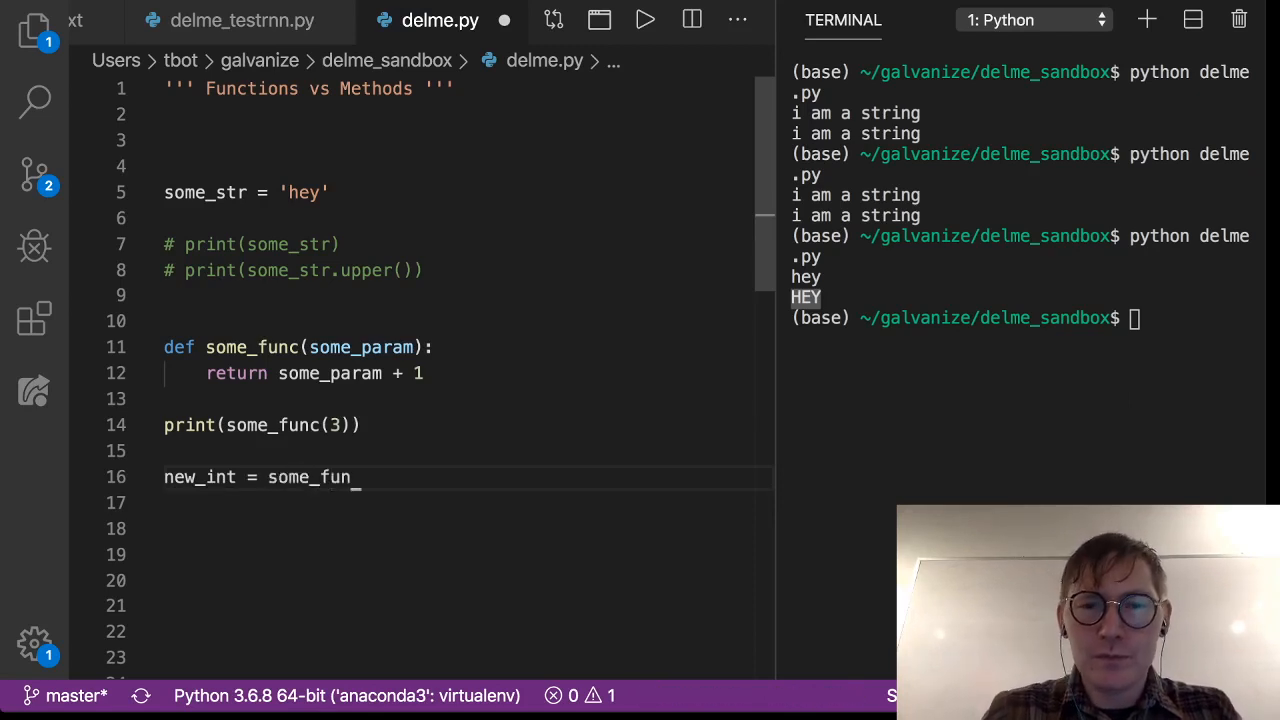
{"action": "type", "text": "c(3)"}
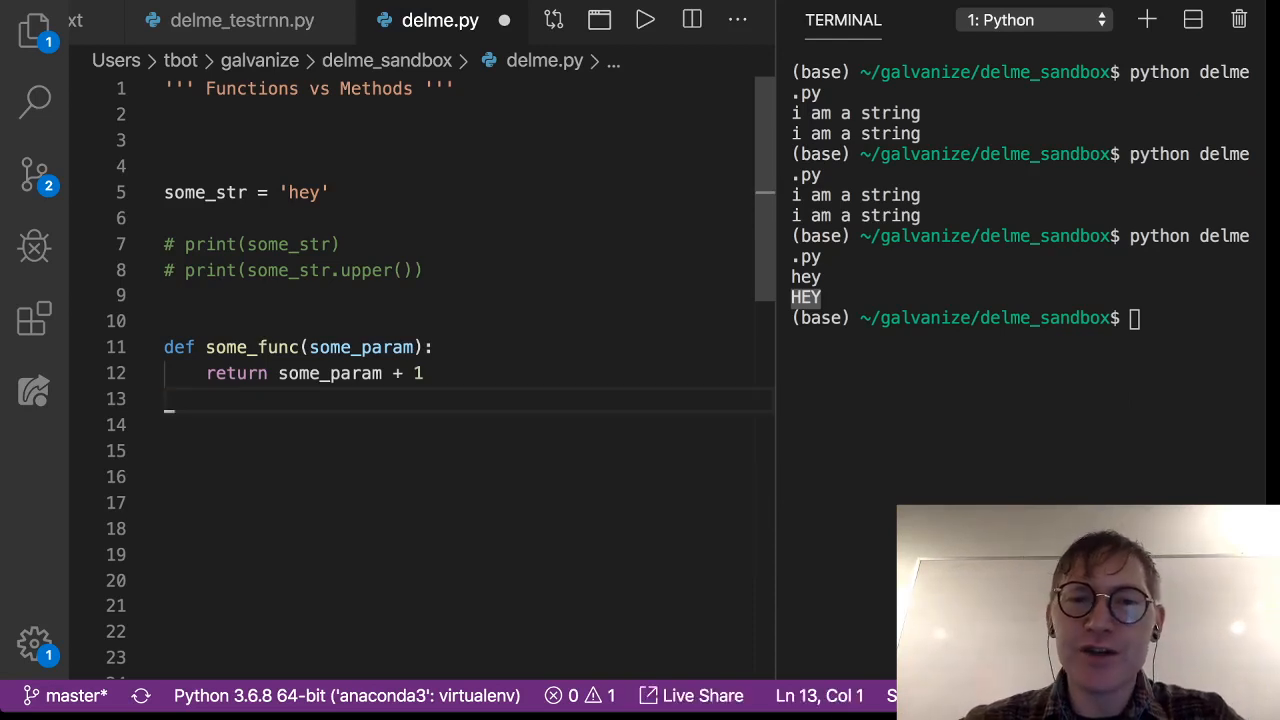
Step: Type a some_func(some_obj) call below the function, then select some_str on line 8
{"action": "left_click", "coordinate": [250, 347]}
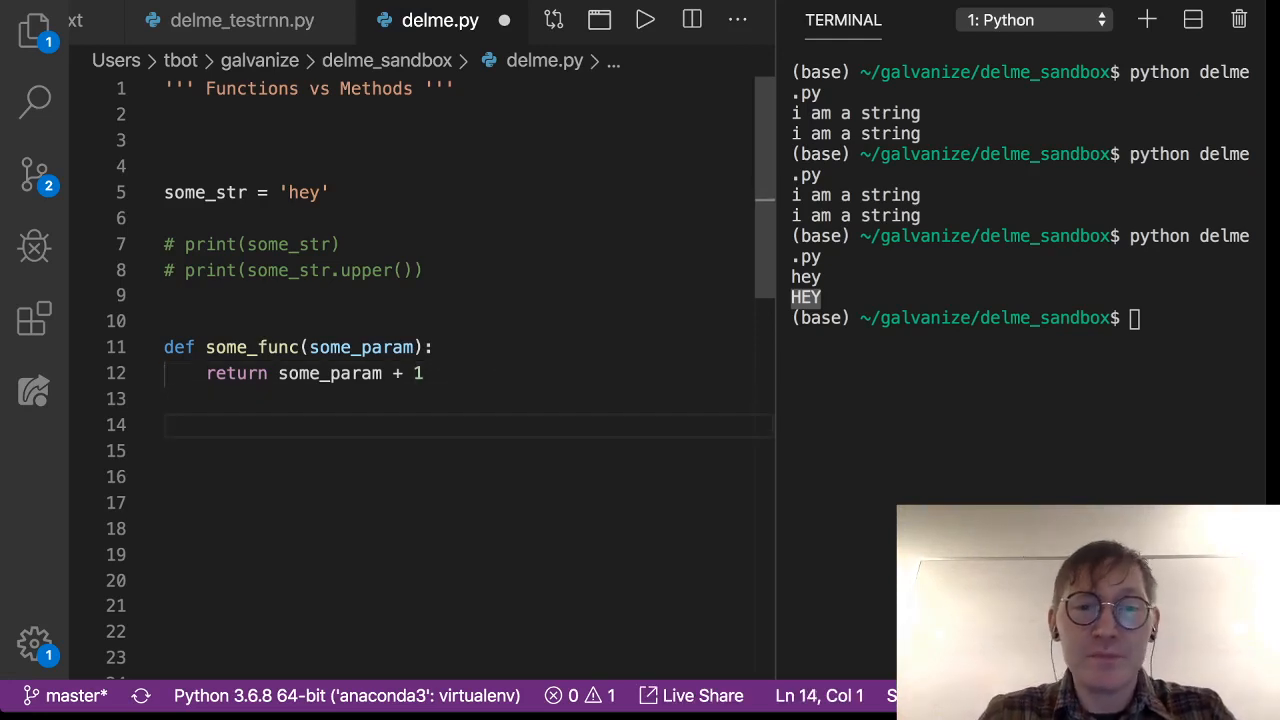
{"action": "type", "text": "some_func"}
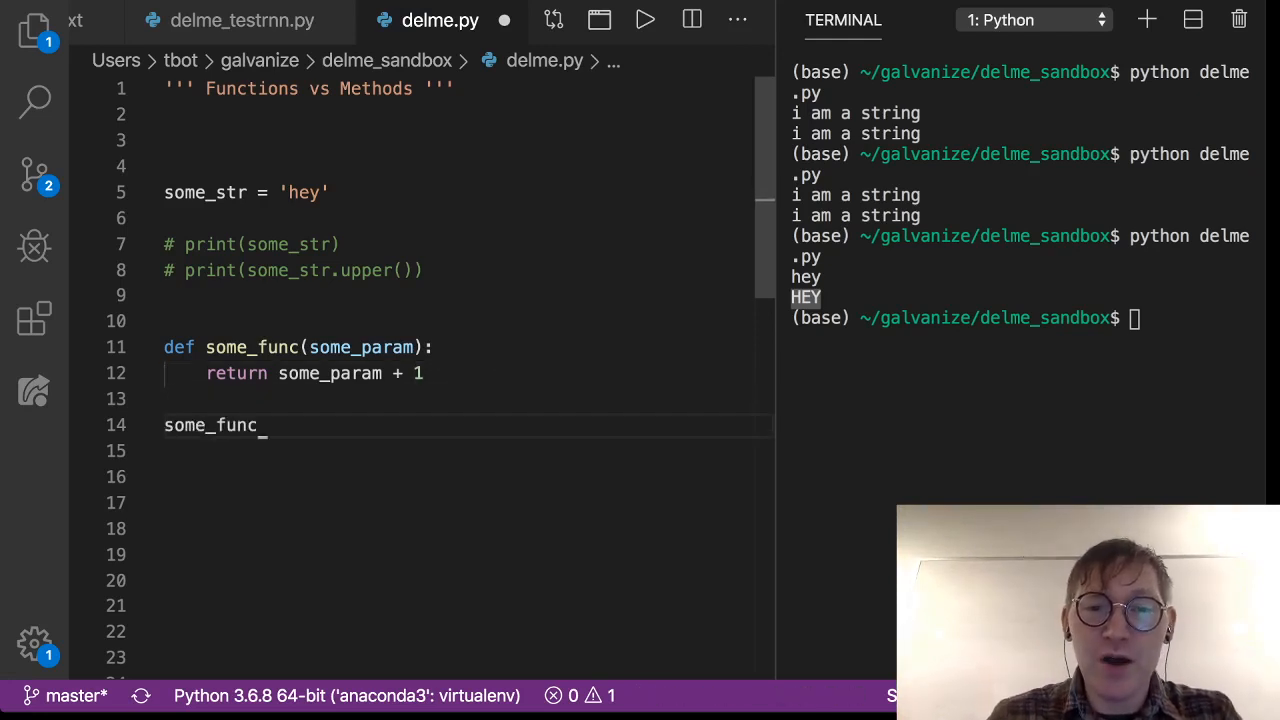
{"action": "type", "text": "(some)"}
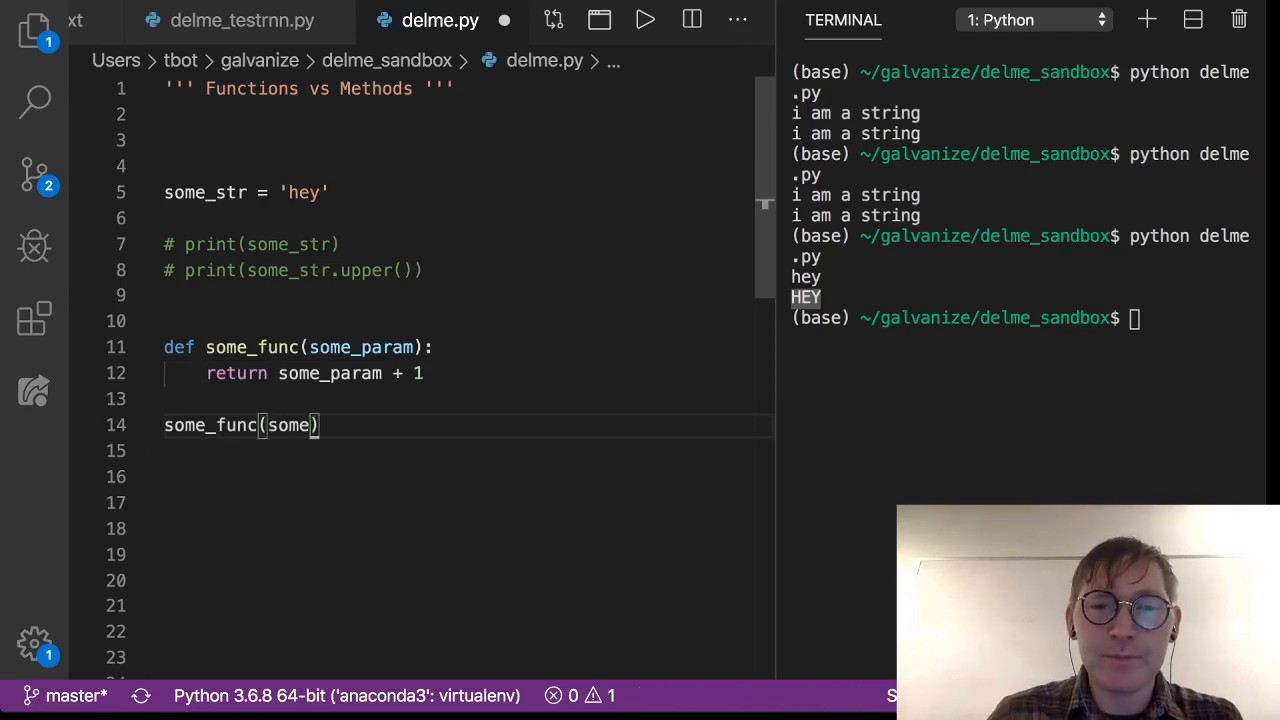
{"action": "type", "text": "_obj"}
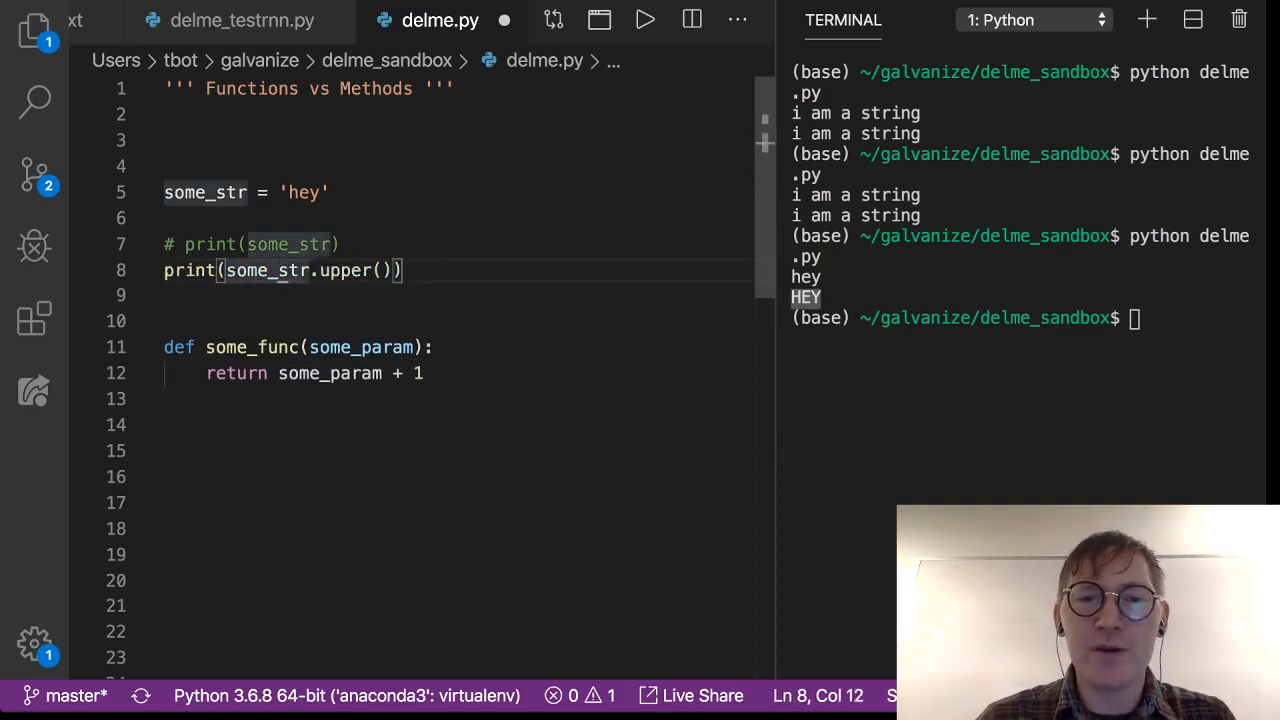
{"action": "left_click", "coordinate": [227, 270]}
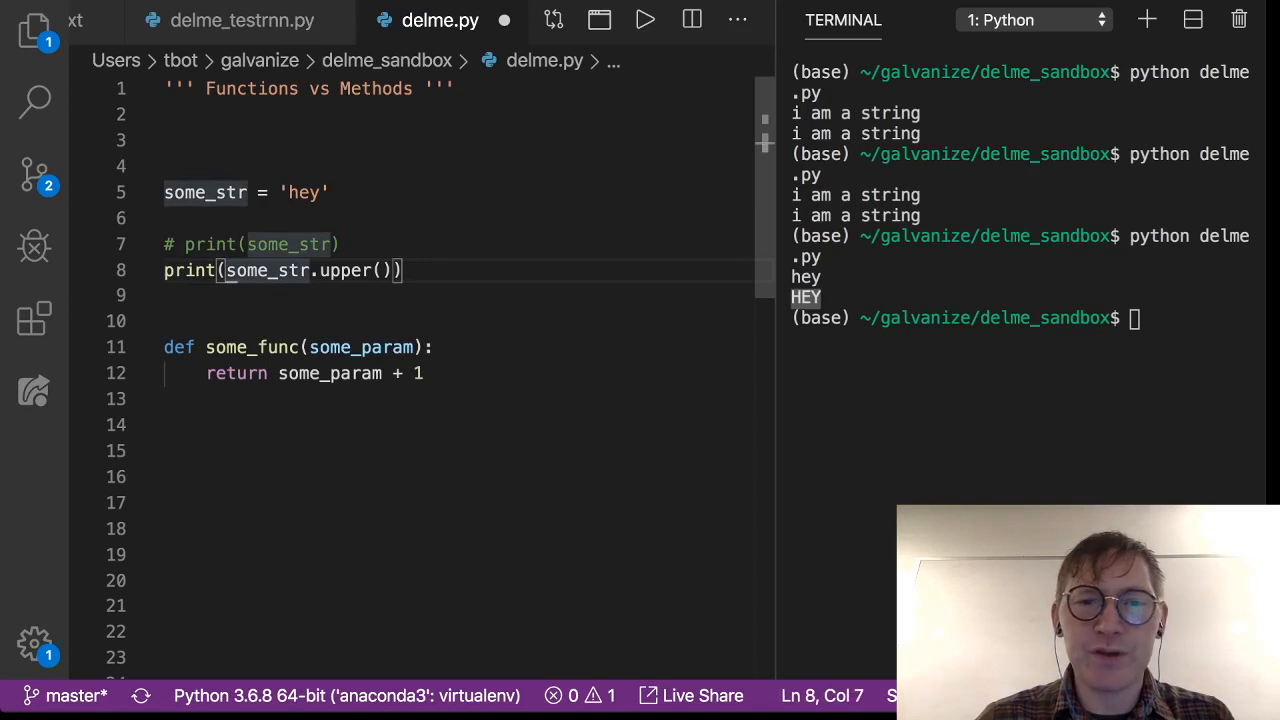
{"action": "double_click", "coordinate": [266, 270]}
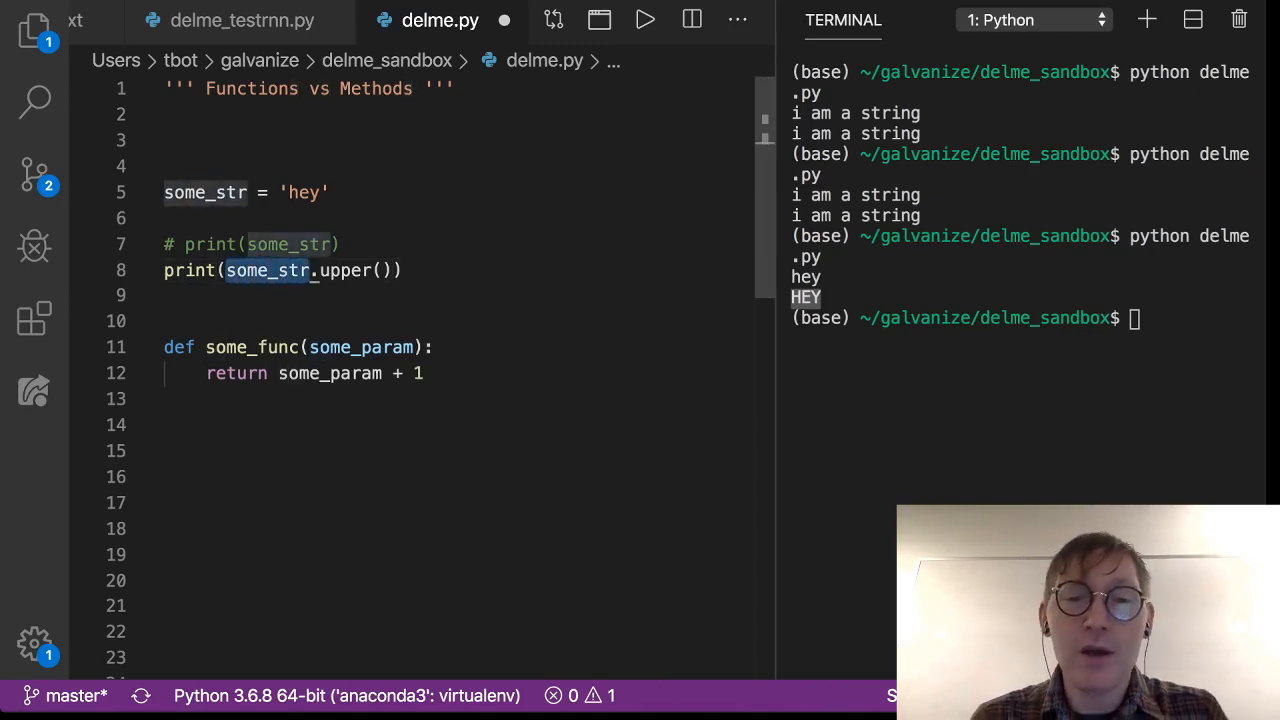